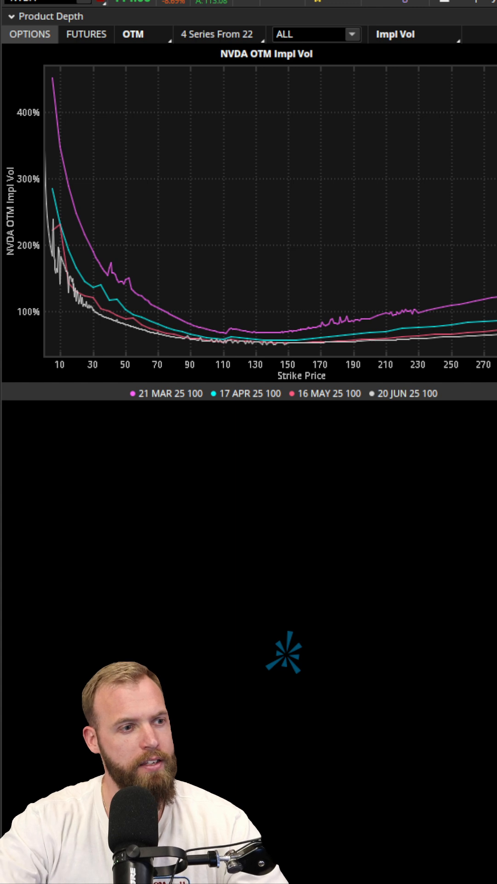
{"action": "mouse_move", "coordinate": [381, 317]}
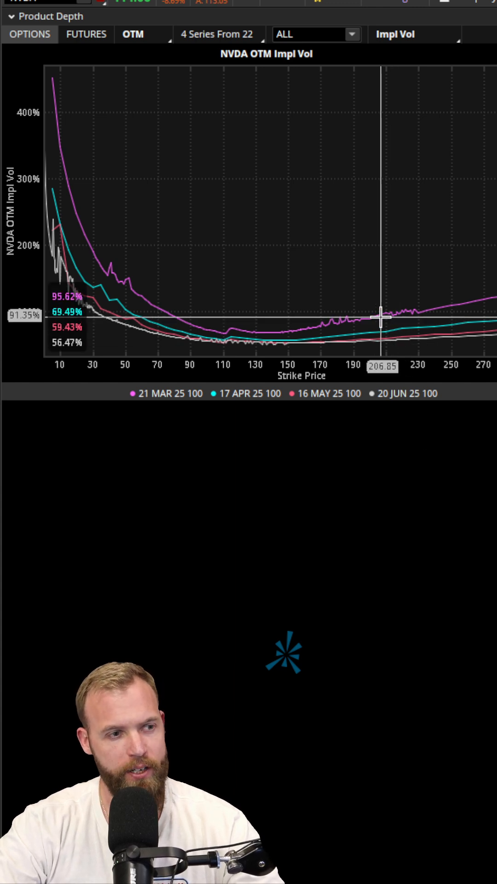
{"action": "mouse_move", "coordinate": [429, 317]}
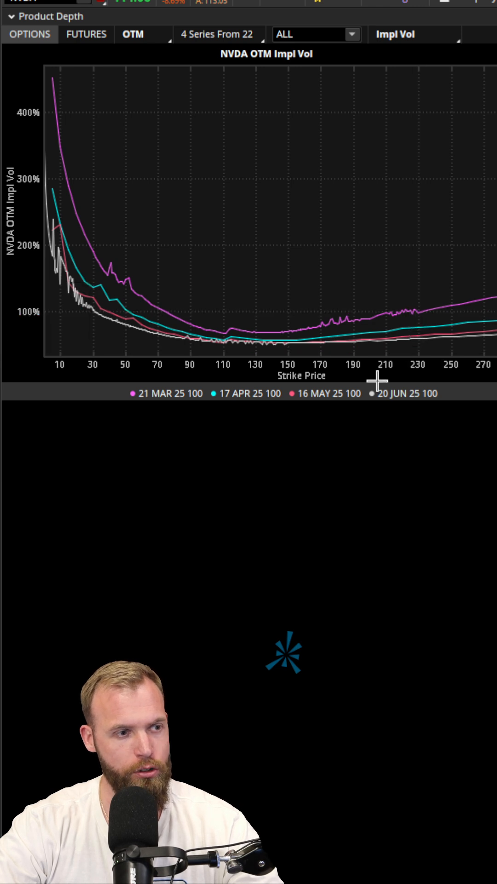
{"action": "mouse_move", "coordinate": [235, 339]}
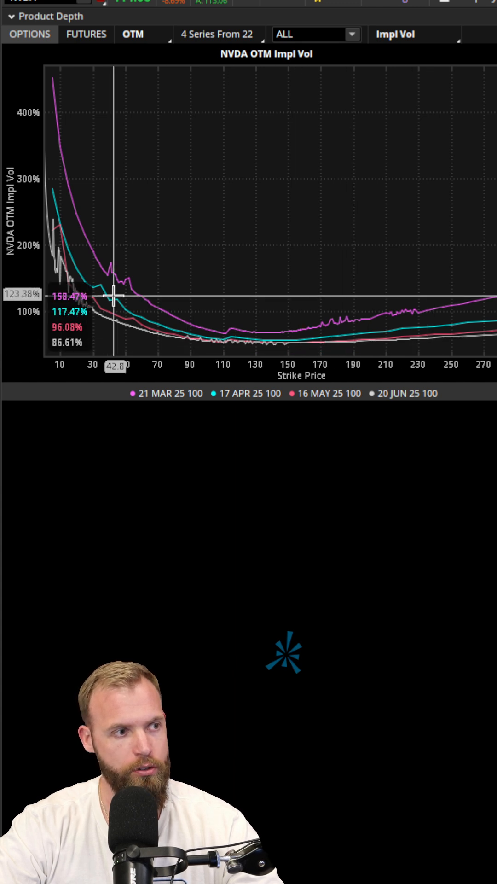
{"action": "mouse_move", "coordinate": [28, 111]}
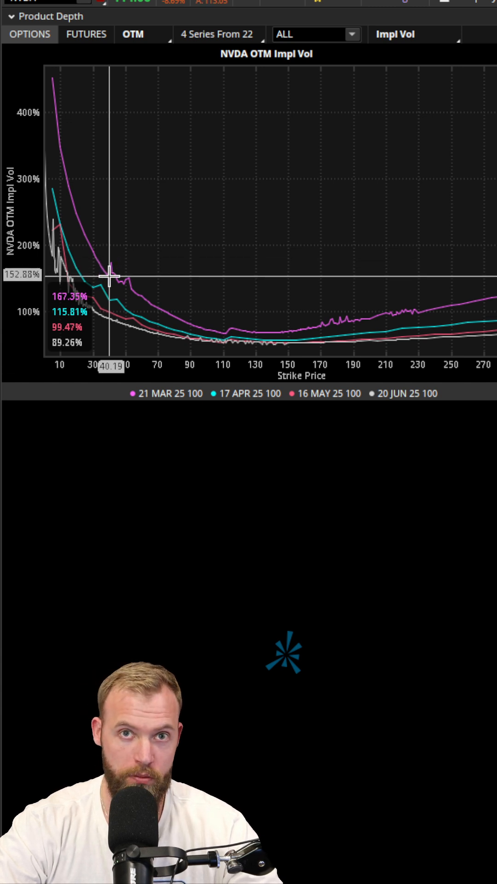
{"action": "mouse_move", "coordinate": [107, 306]}
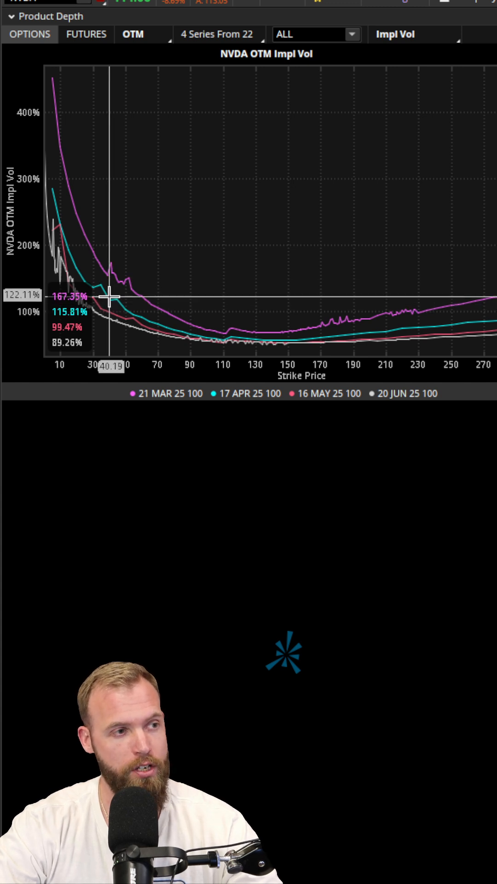
{"action": "mouse_move", "coordinate": [111, 297]}
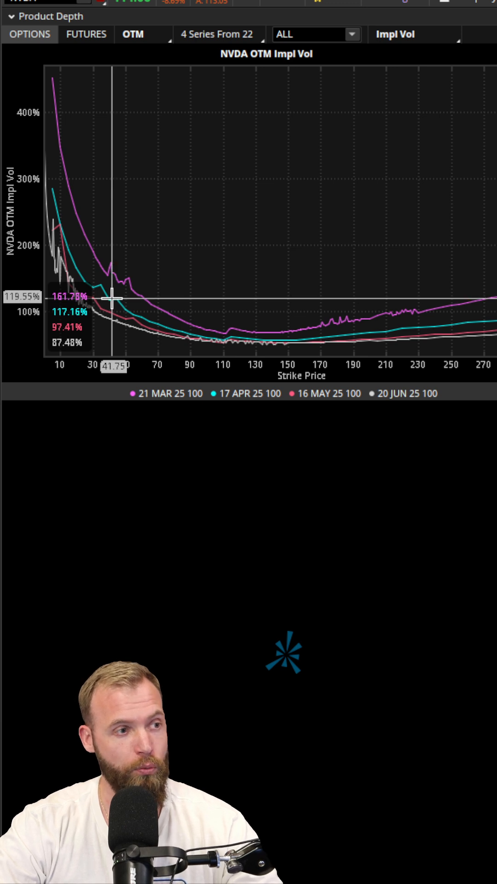
{"action": "mouse_move", "coordinate": [135, 313]}
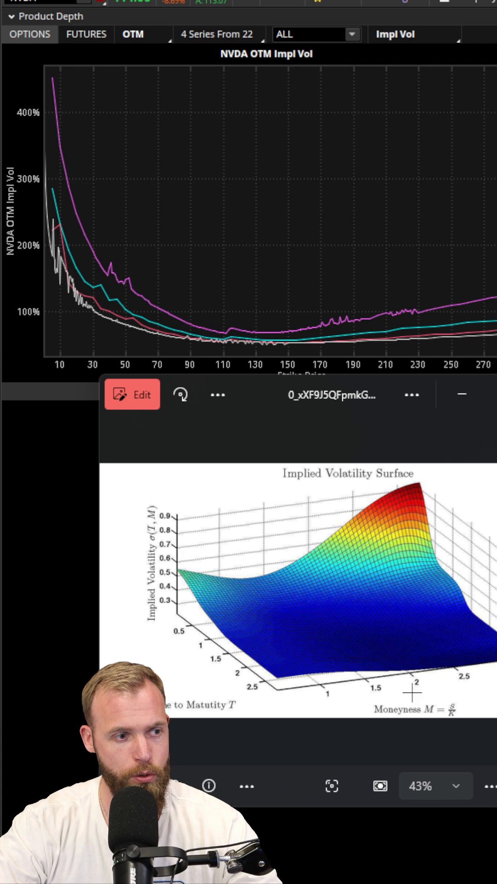
{"action": "mouse_move", "coordinate": [398, 640]}
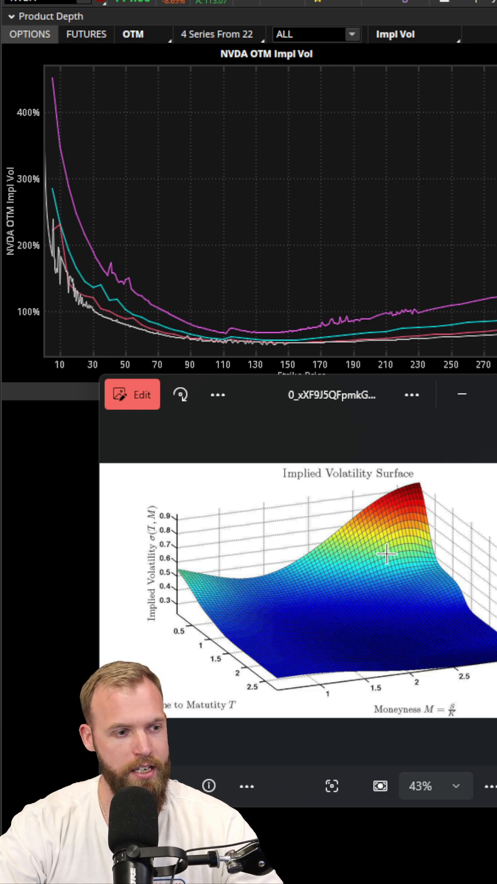
{"action": "mouse_move", "coordinate": [354, 326]}
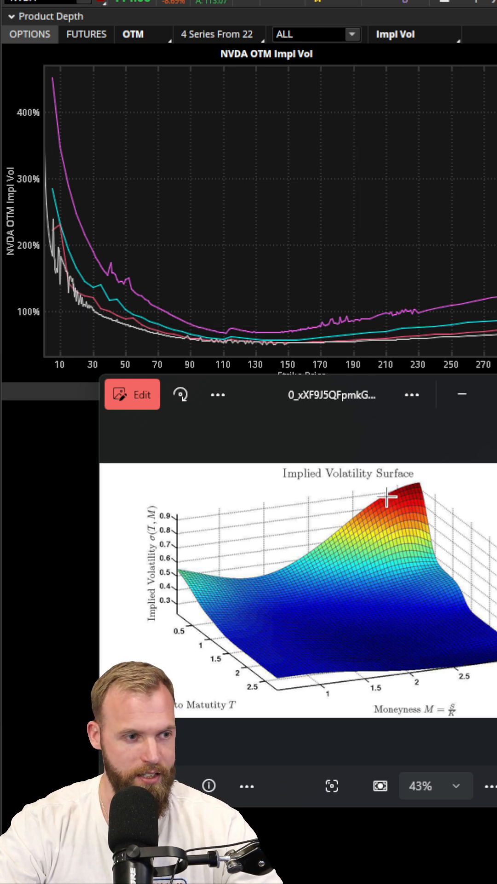
{"action": "mouse_move", "coordinate": [429, 561]}
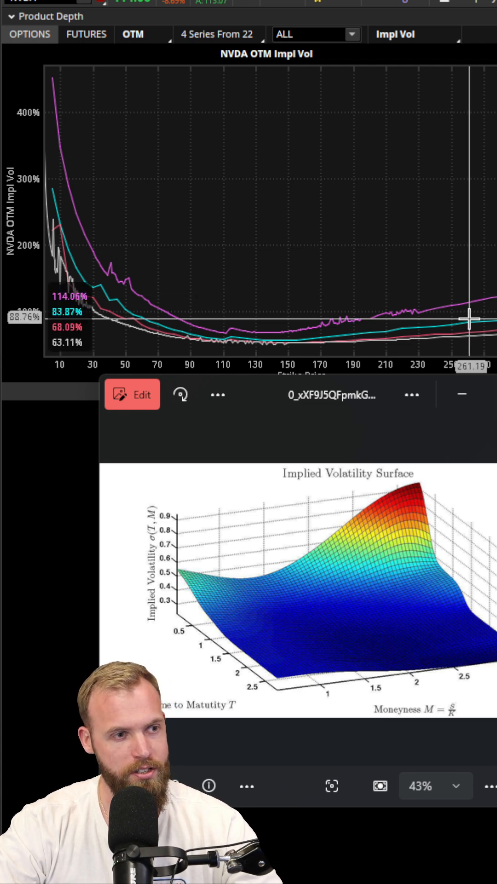
{"action": "mouse_move", "coordinate": [468, 342]}
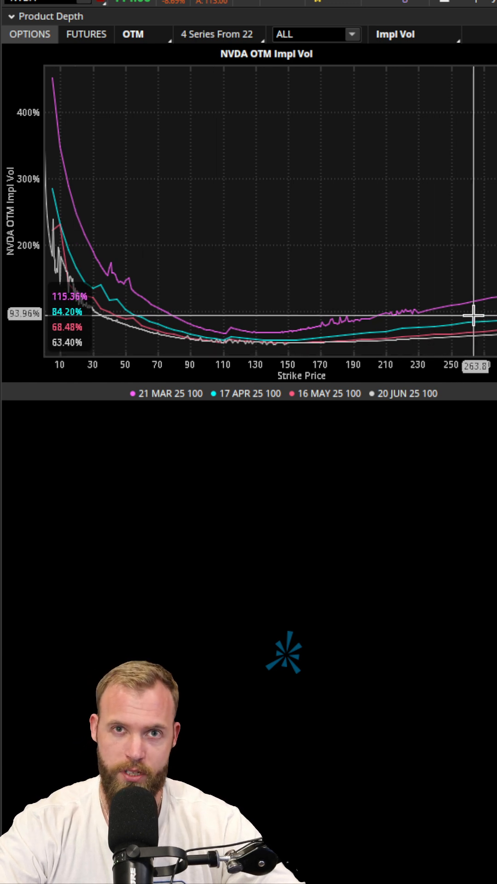
{"action": "mouse_move", "coordinate": [289, 339]}
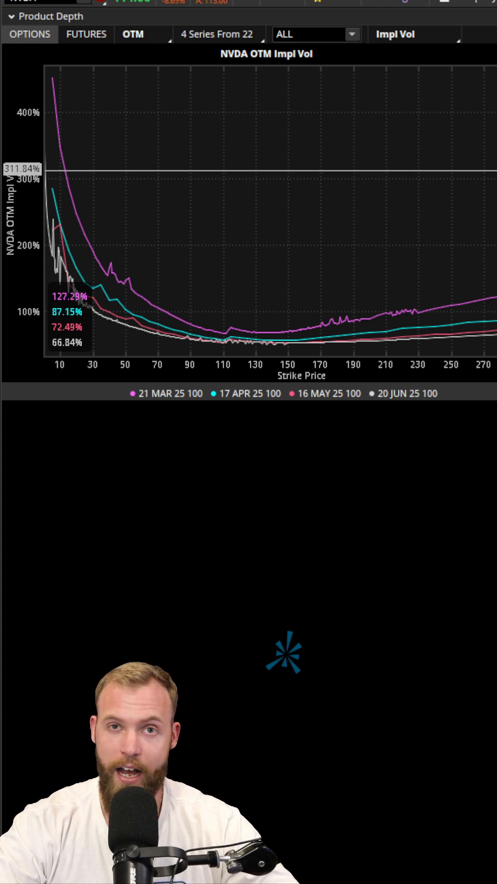
{"action": "mouse_move", "coordinate": [468, 171]}
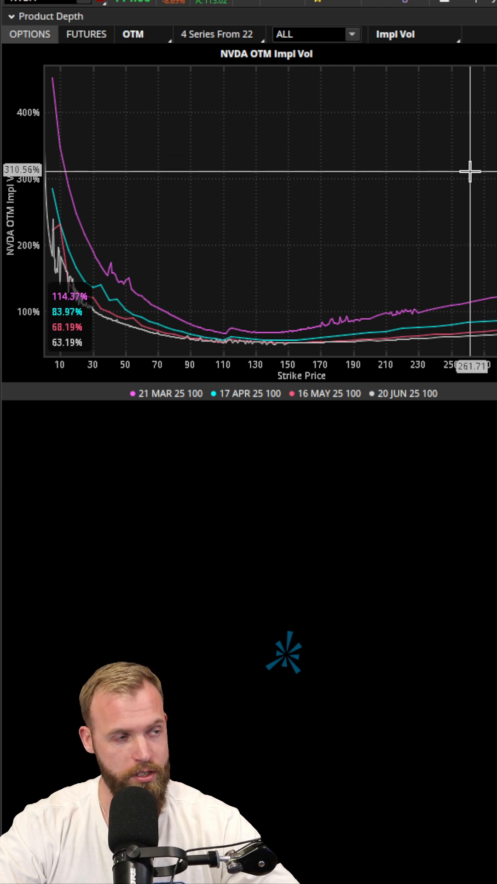
{"action": "mouse_move", "coordinate": [74, 177]}
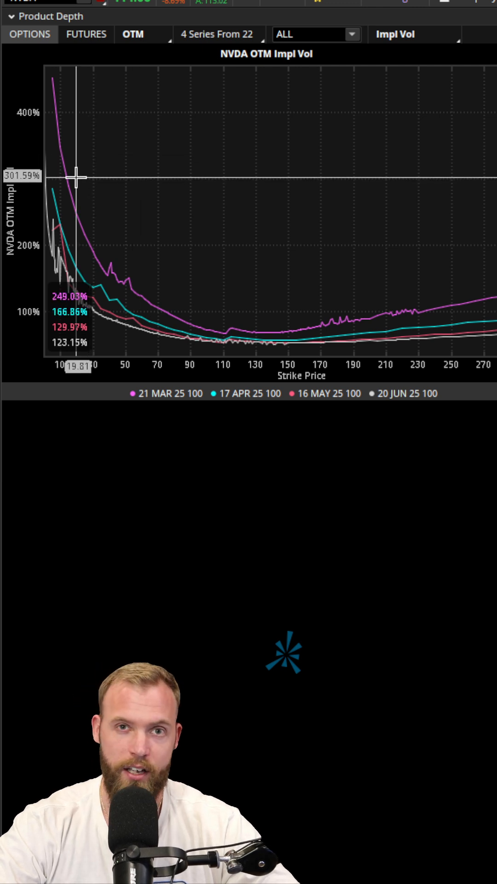